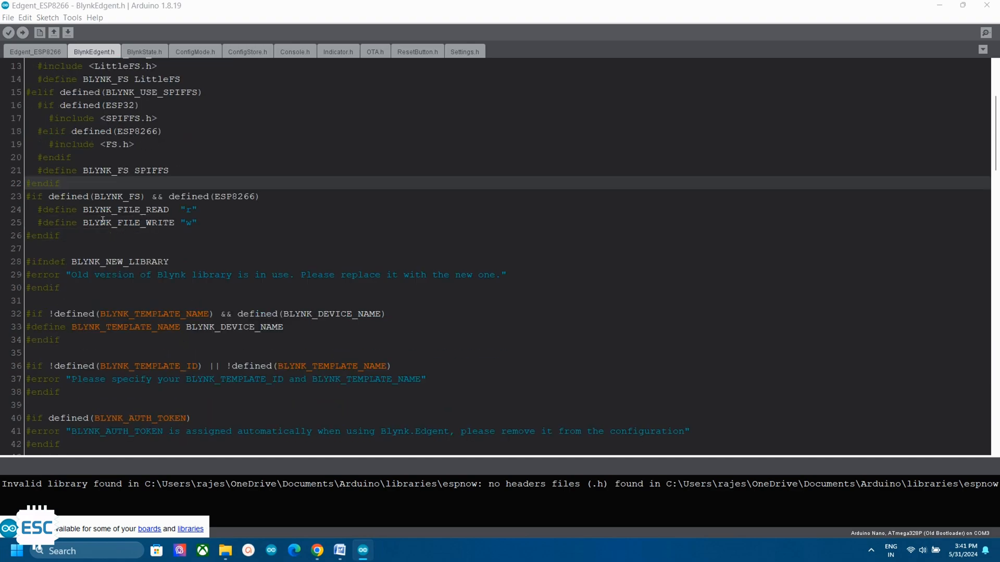
- Turn Switch 1 off and Switch 2 on in the phone app, lighting the board's green LED
{"action": "scroll", "scroll_direction": "down", "scroll_amount": 3}
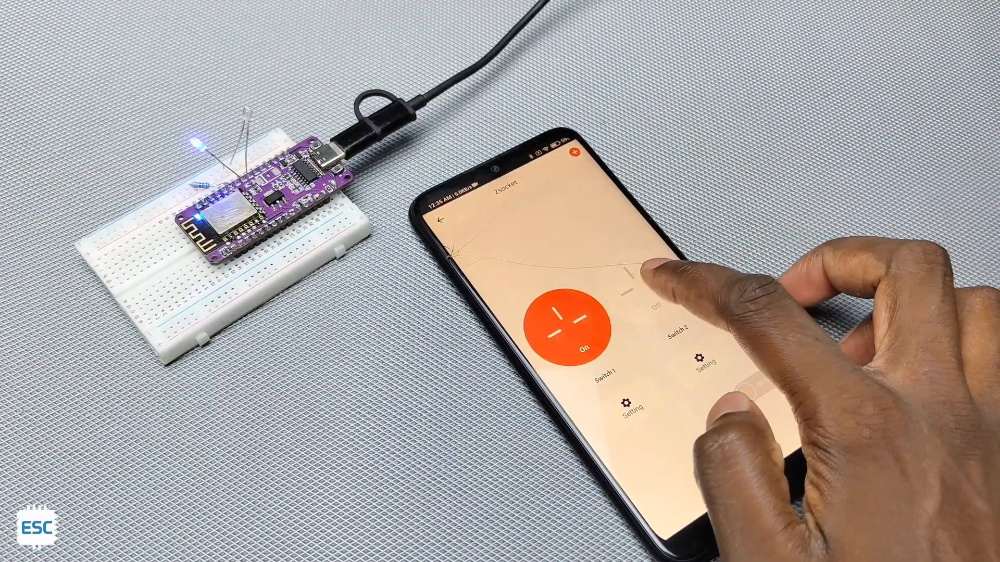
{"action": "left_click", "coordinate": [574, 324]}
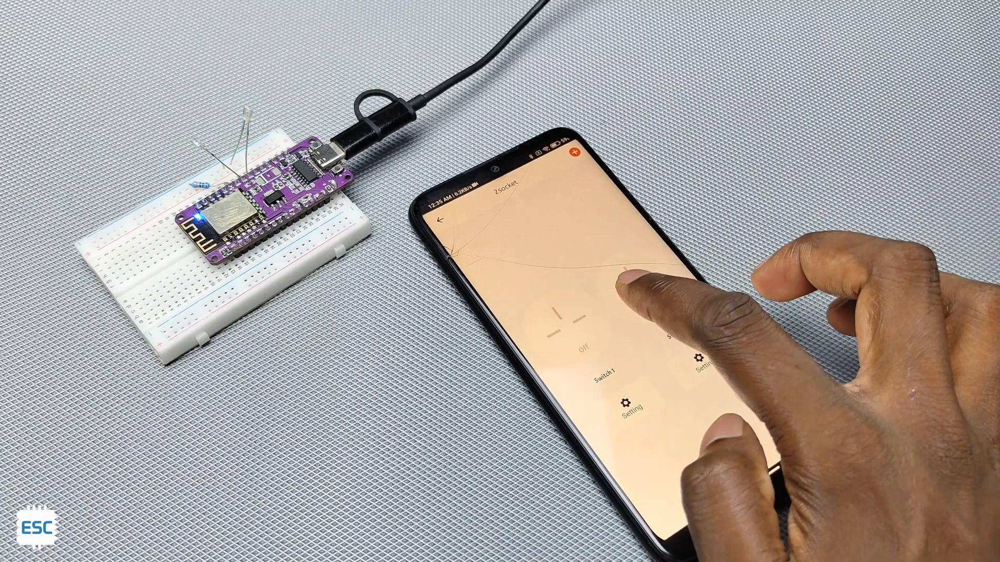
{"action": "left_click", "coordinate": [628, 281]}
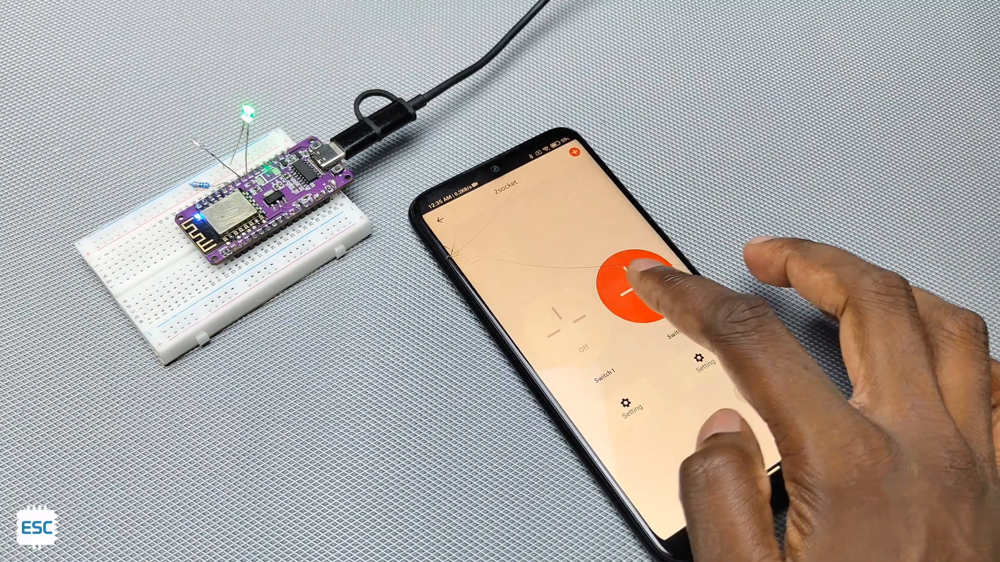
{"action": "left_click", "coordinate": [631, 280]}
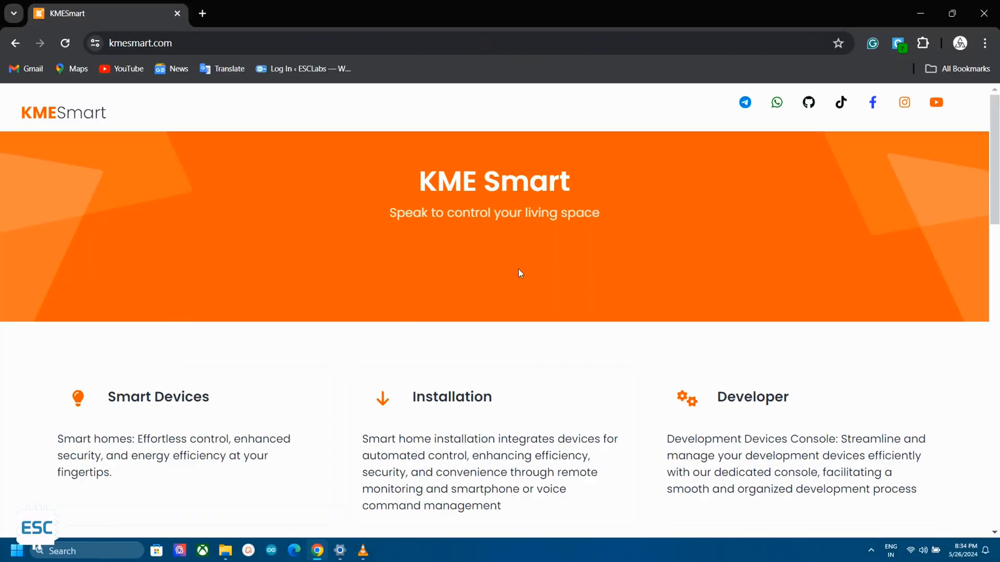
- Browse the kmesmart.com homepage down to the documentation cards
{"action": "scroll", "scroll_direction": "down", "scroll_amount": 3}
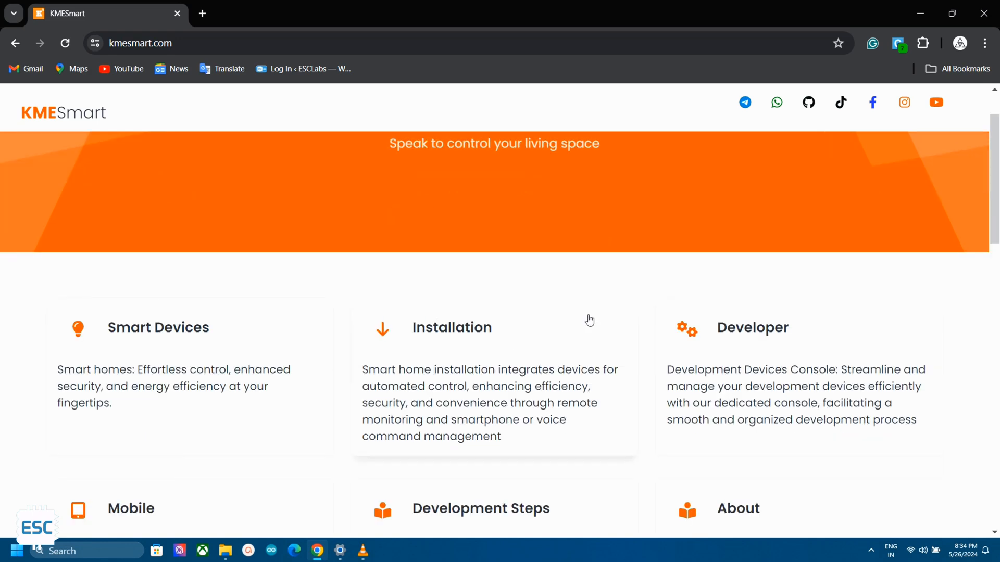
{"action": "scroll", "scroll_direction": "down", "scroll_amount": 3}
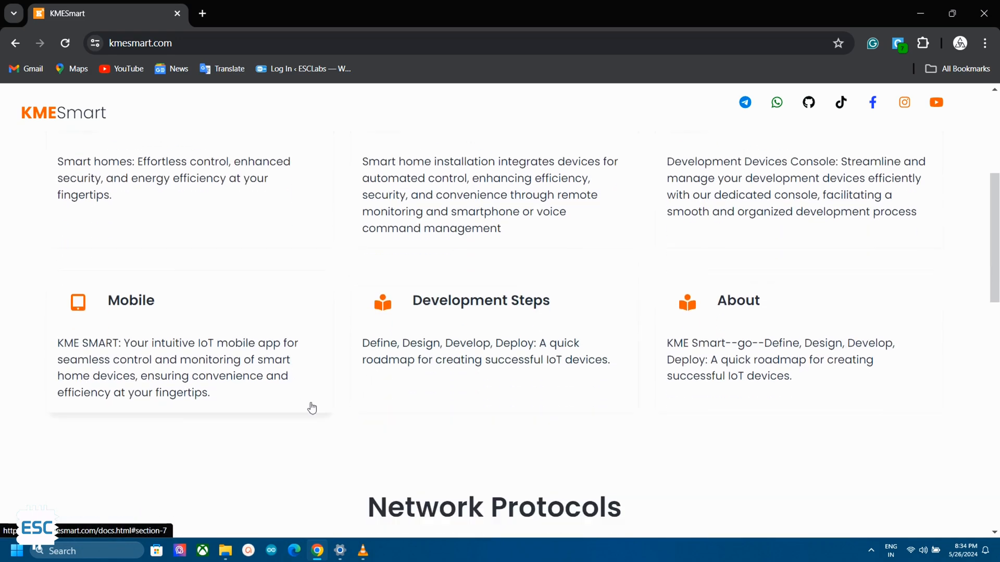
{"action": "scroll", "scroll_direction": "down", "scroll_amount": 3}
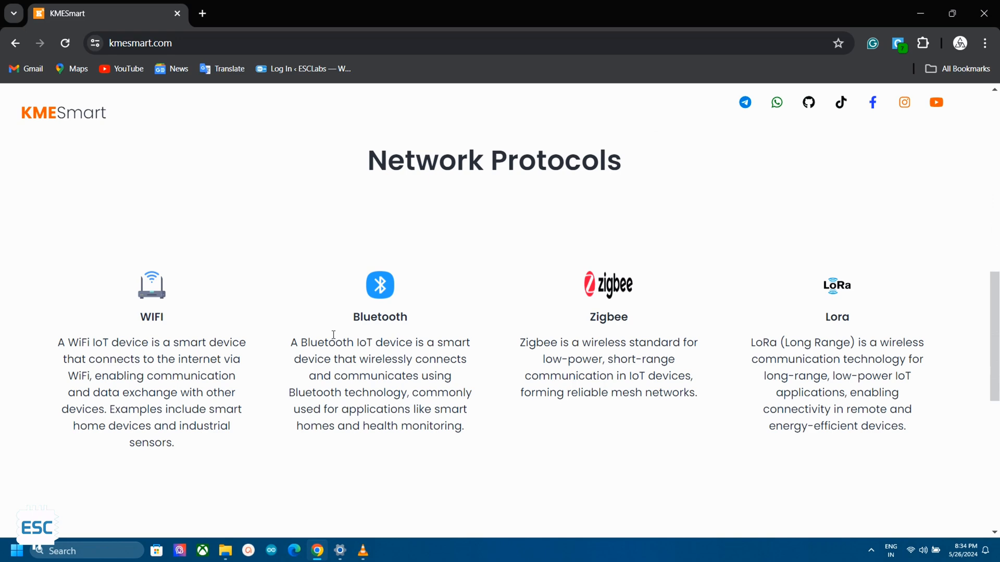
{"action": "scroll", "scroll_direction": "down", "scroll_amount": 3}
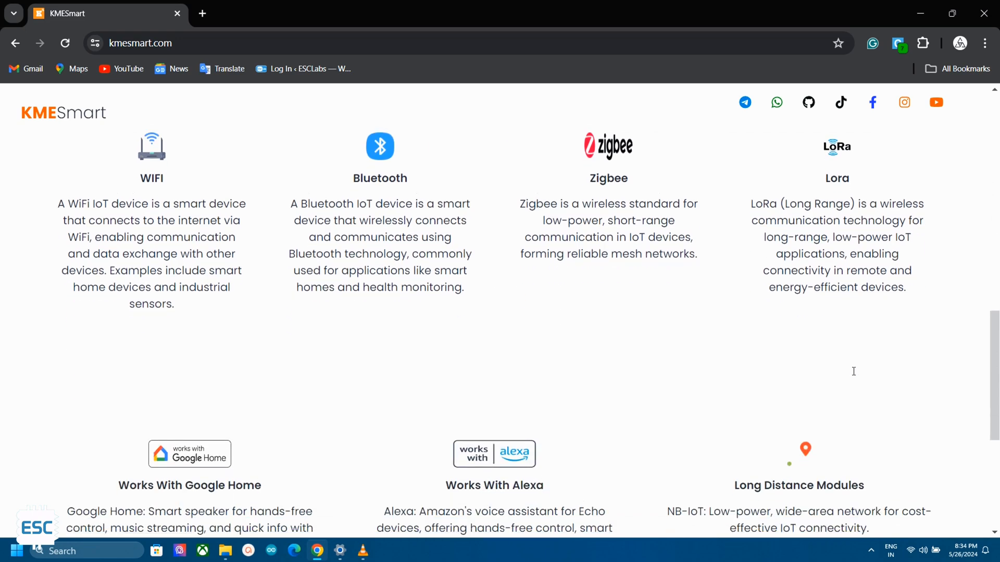
{"action": "scroll", "scroll_direction": "up", "scroll_amount": 3}
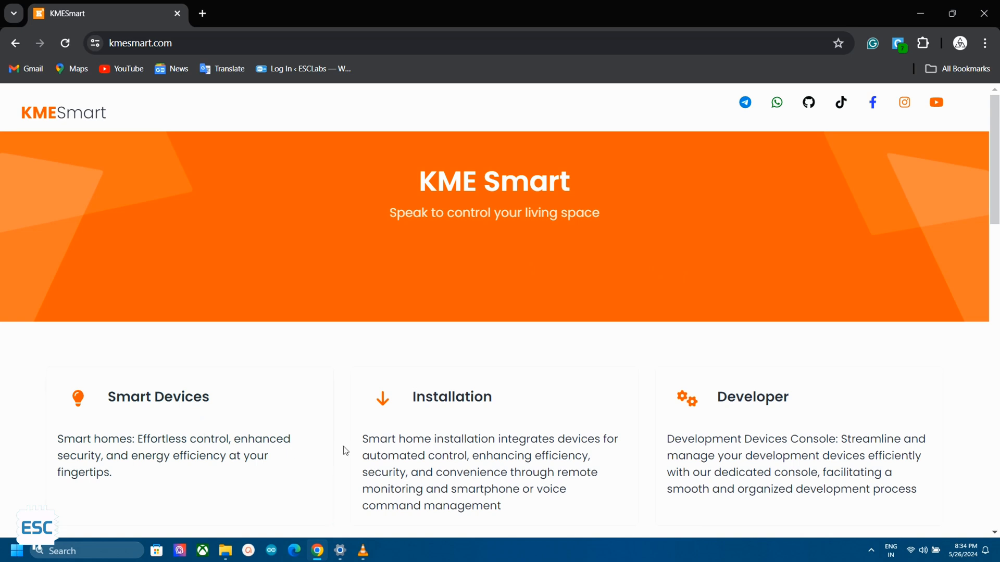
{"action": "mouse_move", "coordinate": [376, 447]}
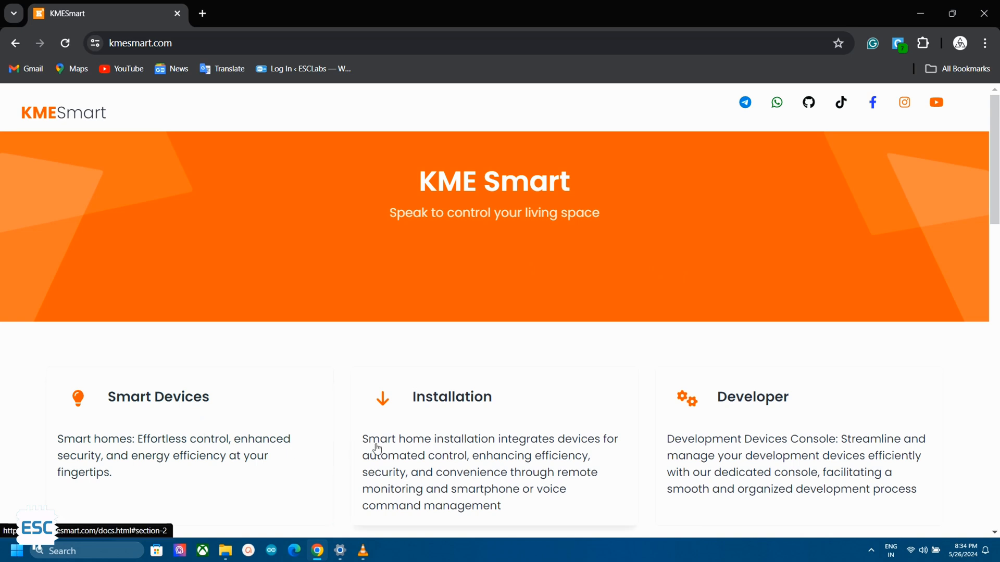
{"action": "scroll", "scroll_direction": "down", "scroll_amount": 3}
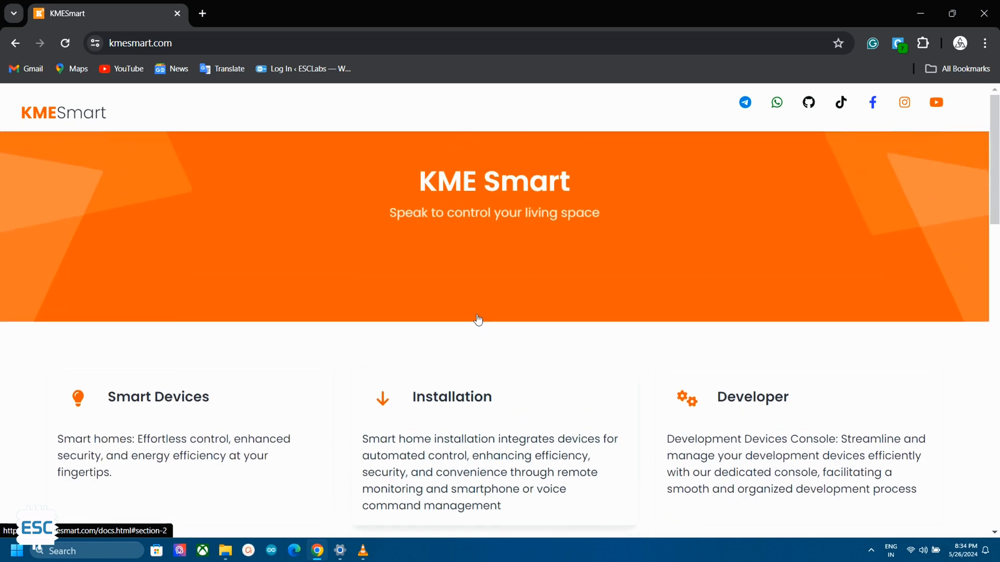
- Reach the Installation docs page with the development steps and KME Tools download
{"action": "left_click", "coordinate": [451, 397]}
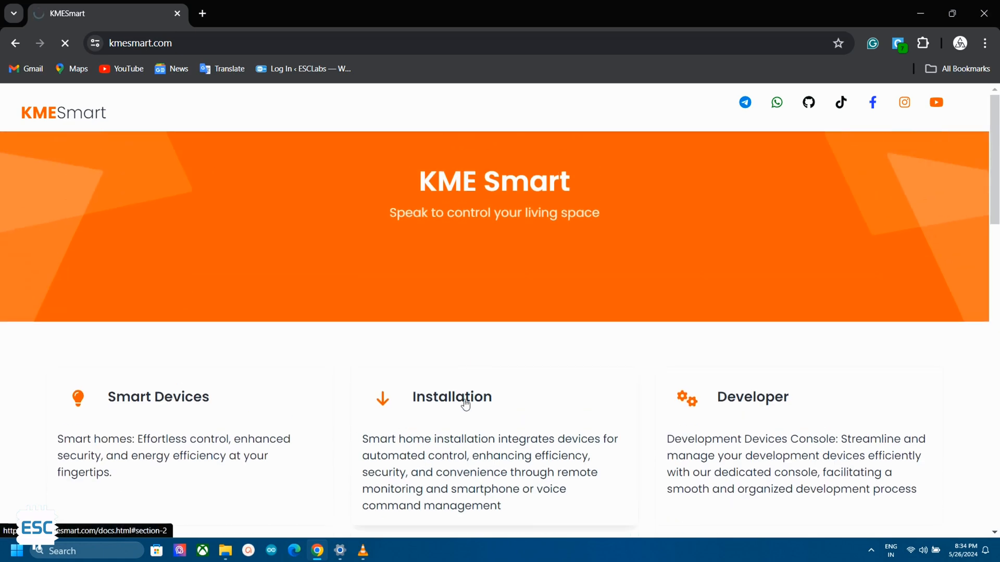
{"action": "left_click", "coordinate": [451, 397]}
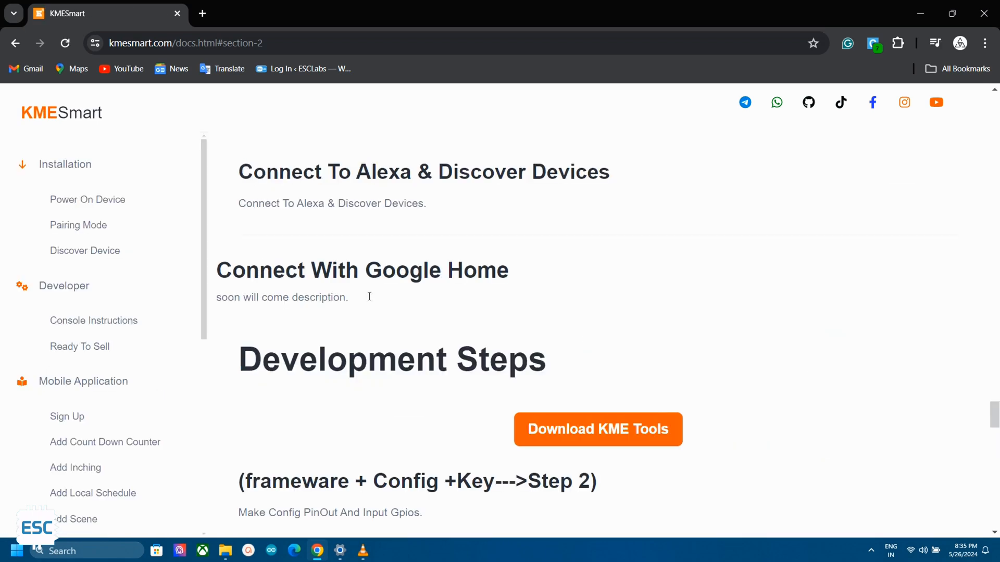
{"action": "scroll", "scroll_direction": "down", "scroll_amount": 3}
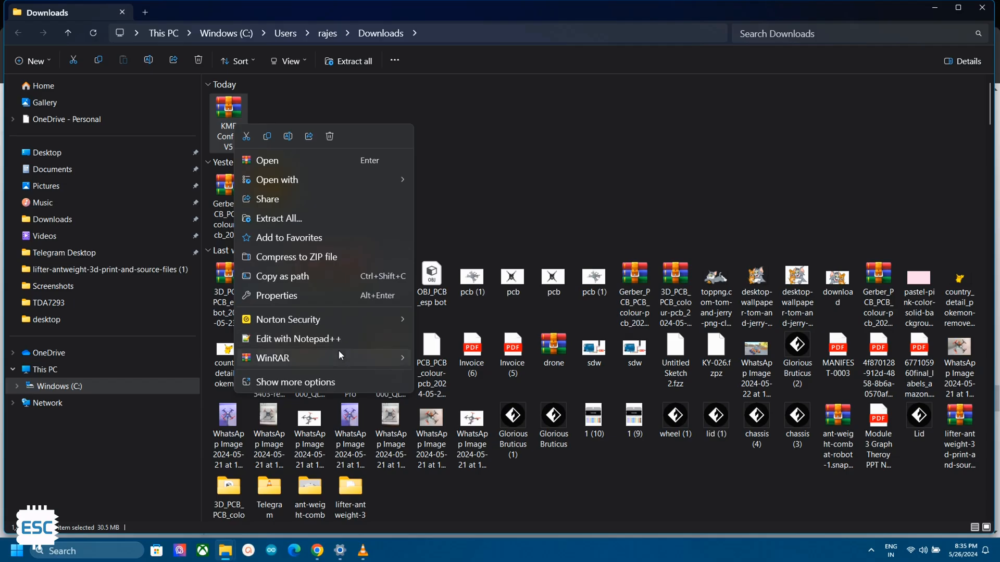
{"action": "mouse_move", "coordinate": [272, 357]}
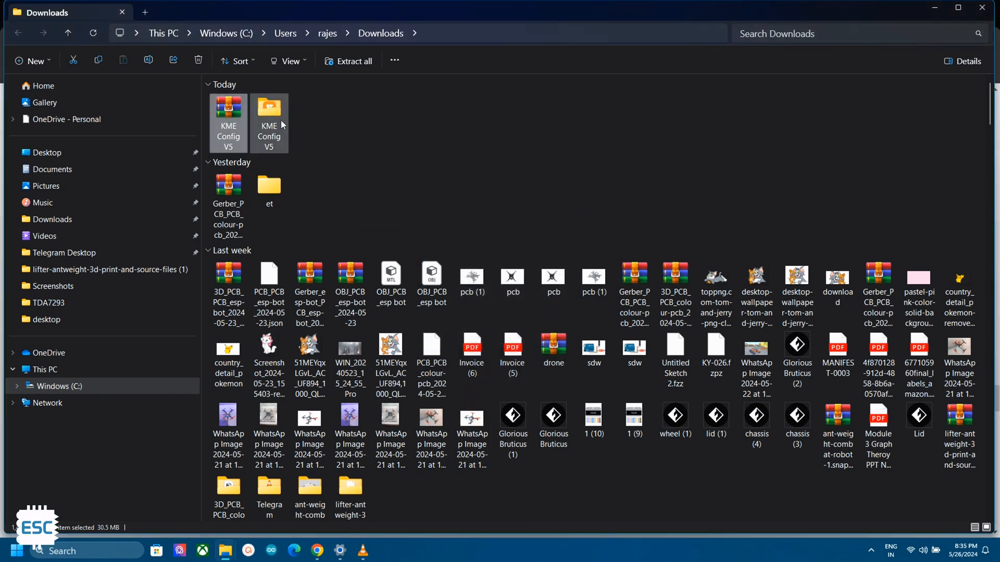
- Run kme_config from the extracted KME Config V5 folder with administrator rights
{"action": "double_click", "coordinate": [269, 121]}
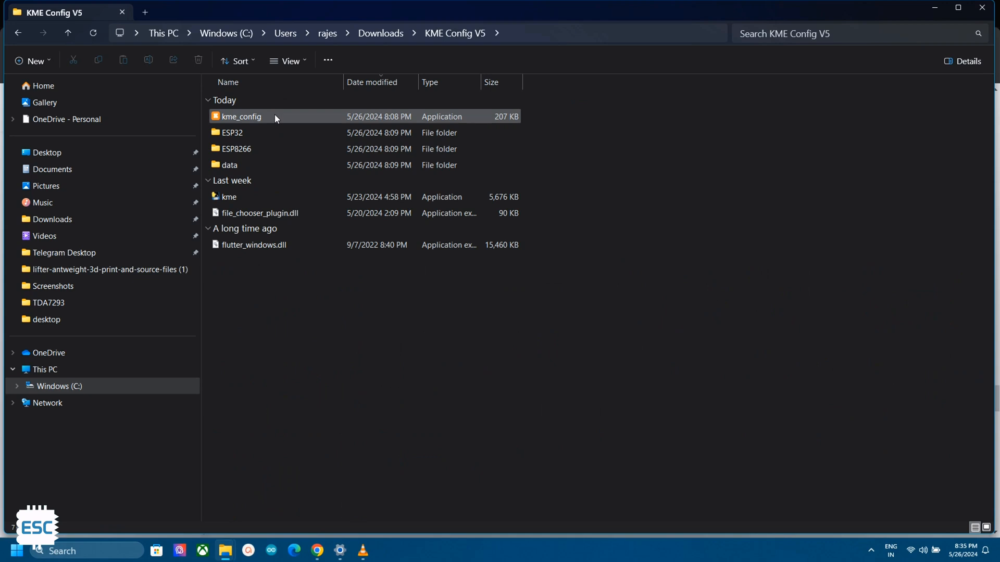
{"action": "mouse_move", "coordinate": [257, 121]}
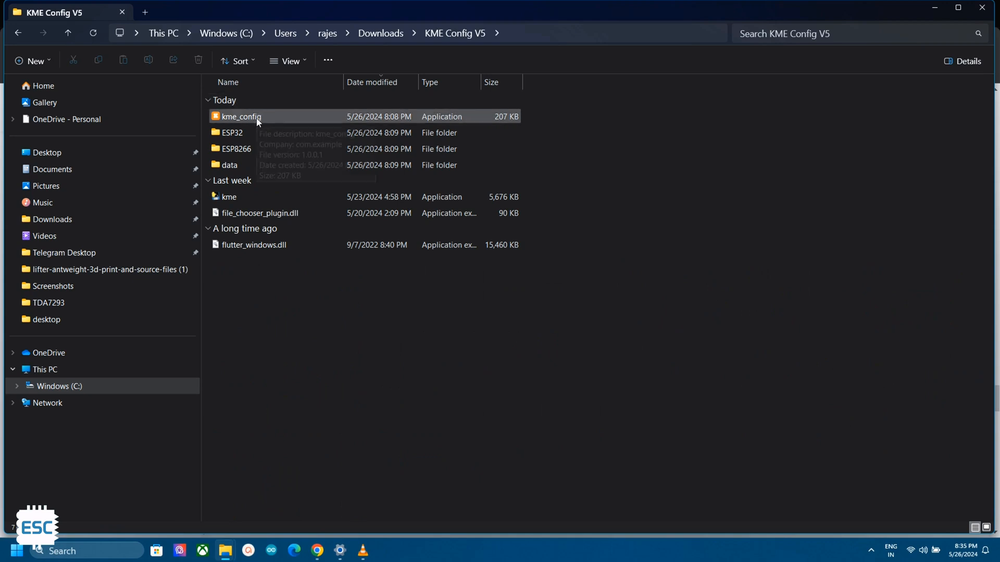
{"action": "right_click", "coordinate": [240, 115]}
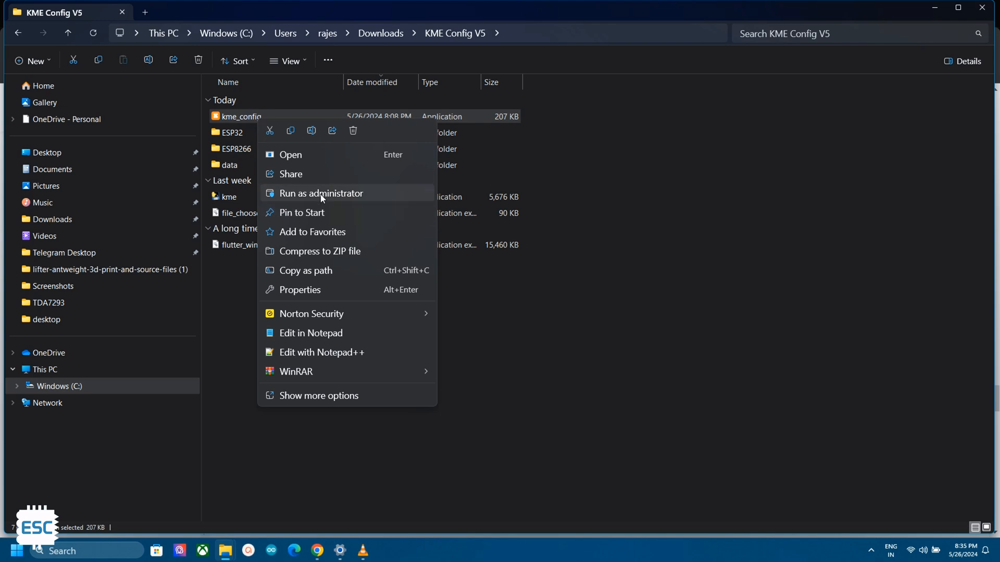
{"action": "left_click", "coordinate": [321, 194]}
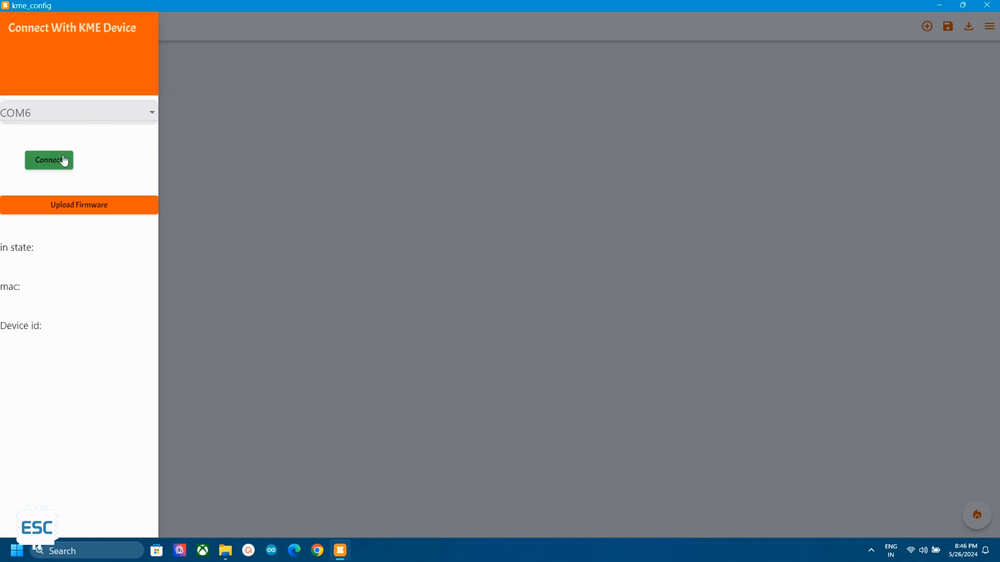
- Connect on COM6, upload the KME firmware and refresh to show Ready For Config with MAC and device id
{"action": "left_click", "coordinate": [49, 160]}
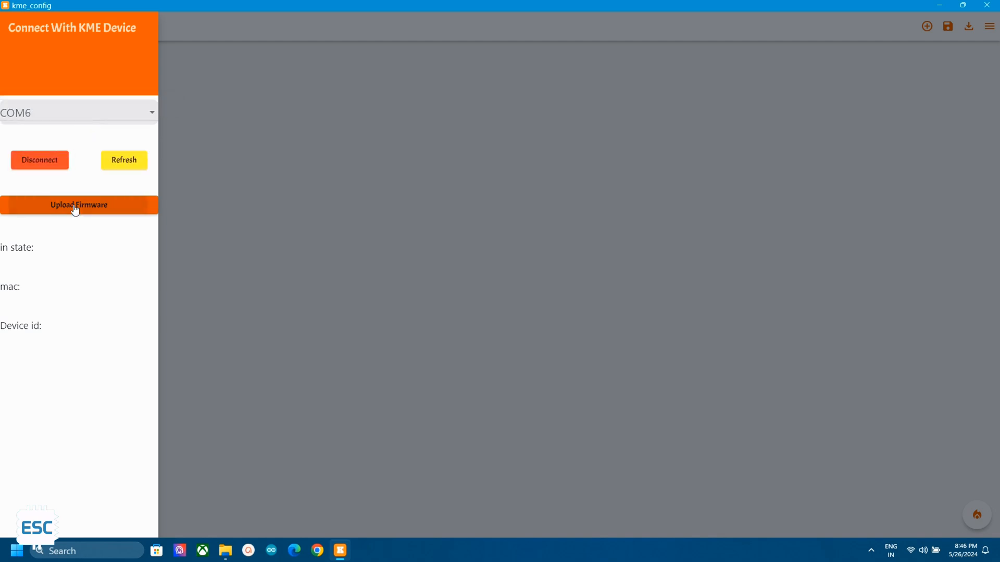
{"action": "left_click", "coordinate": [78, 205]}
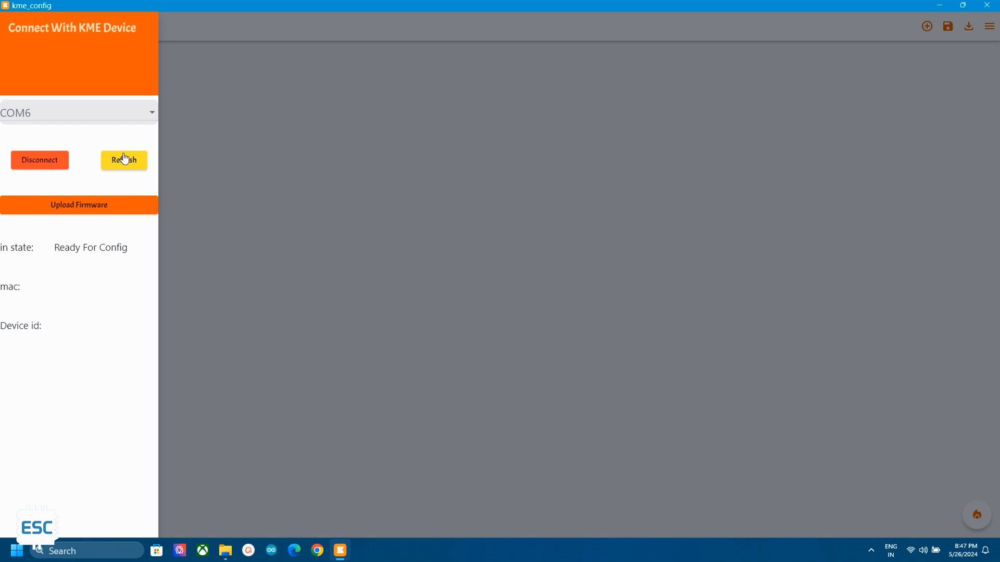
{"action": "left_click", "coordinate": [124, 160]}
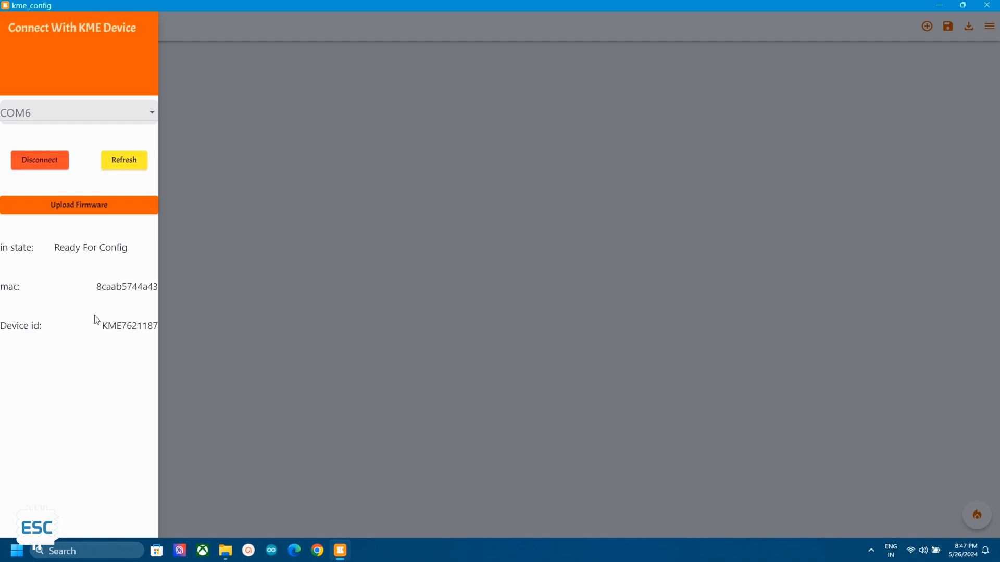
{"action": "mouse_move", "coordinate": [115, 291]}
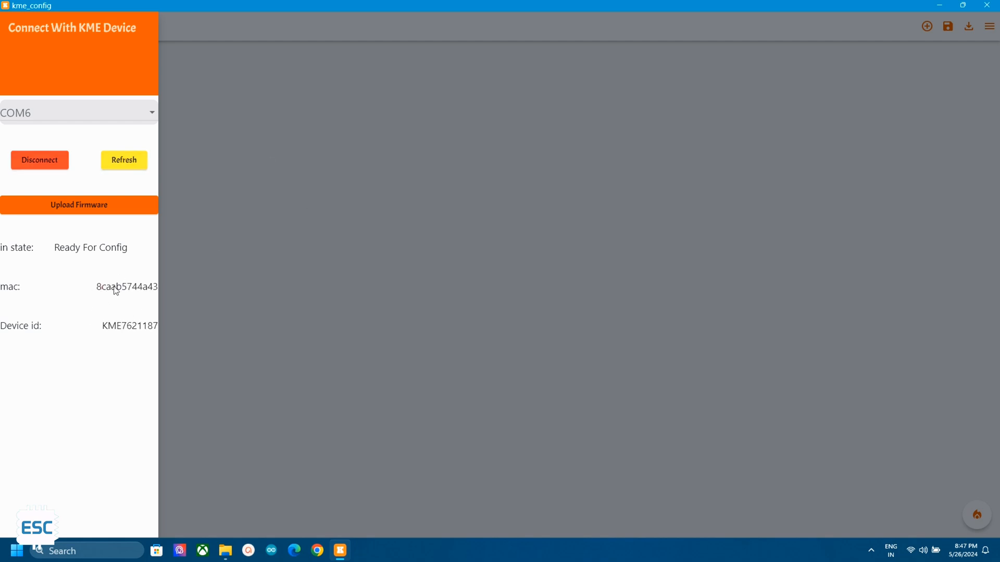
{"action": "left_click", "coordinate": [925, 26]}
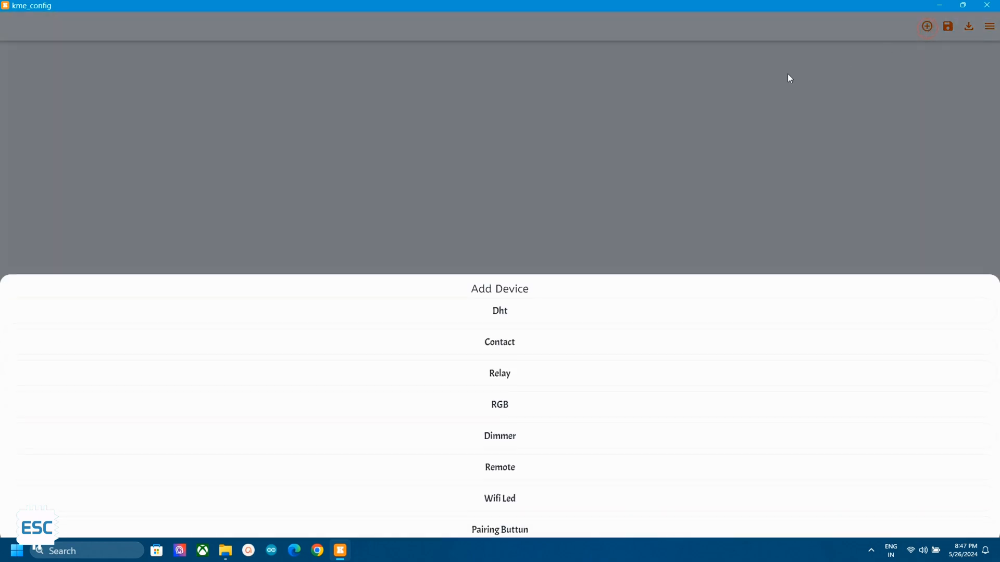
{"action": "mouse_move", "coordinate": [581, 262]}
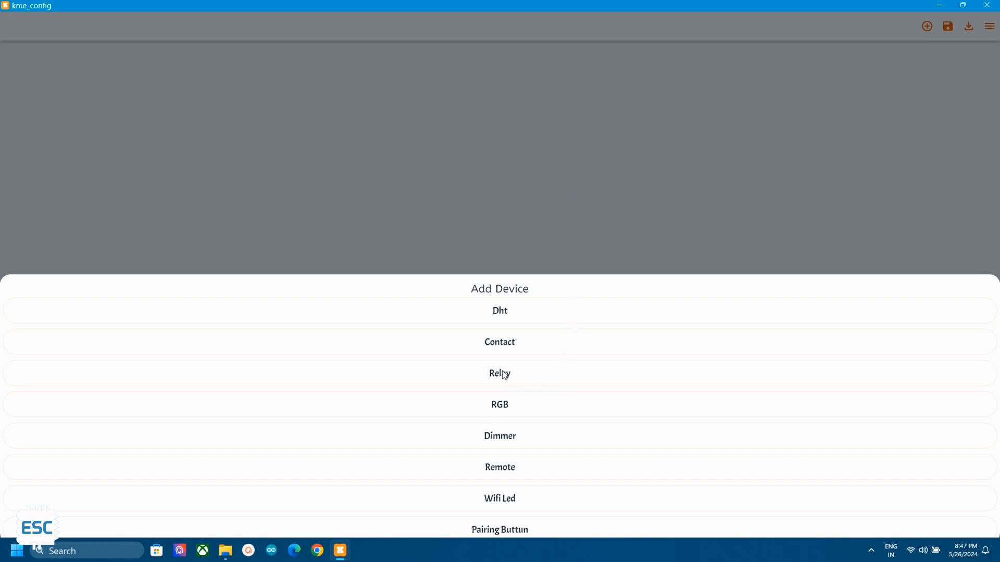
{"action": "mouse_move", "coordinate": [503, 375]}
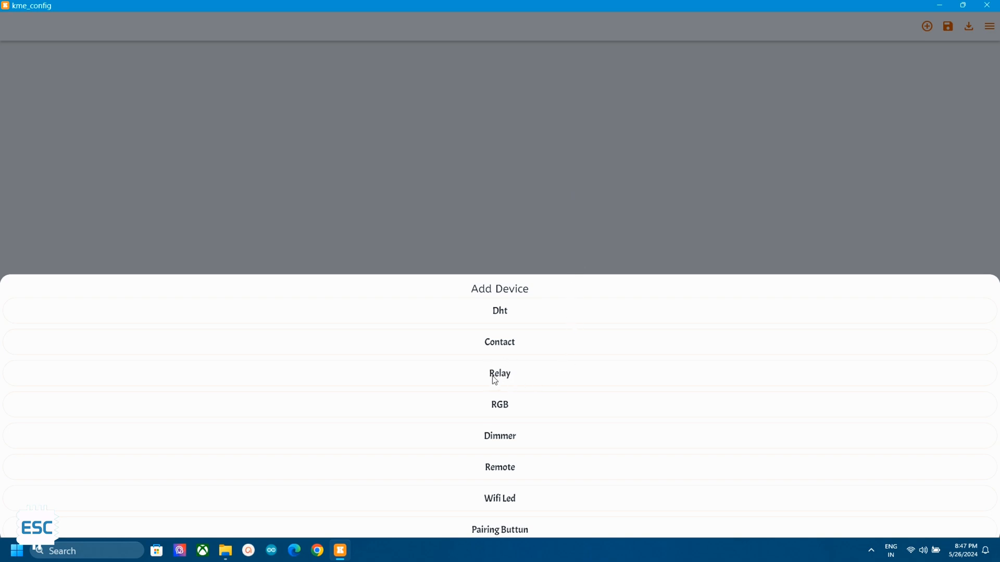
- Add a Relay device renamed Switch 1 and set its output pin to 14 with no input
{"action": "left_click", "coordinate": [499, 373]}
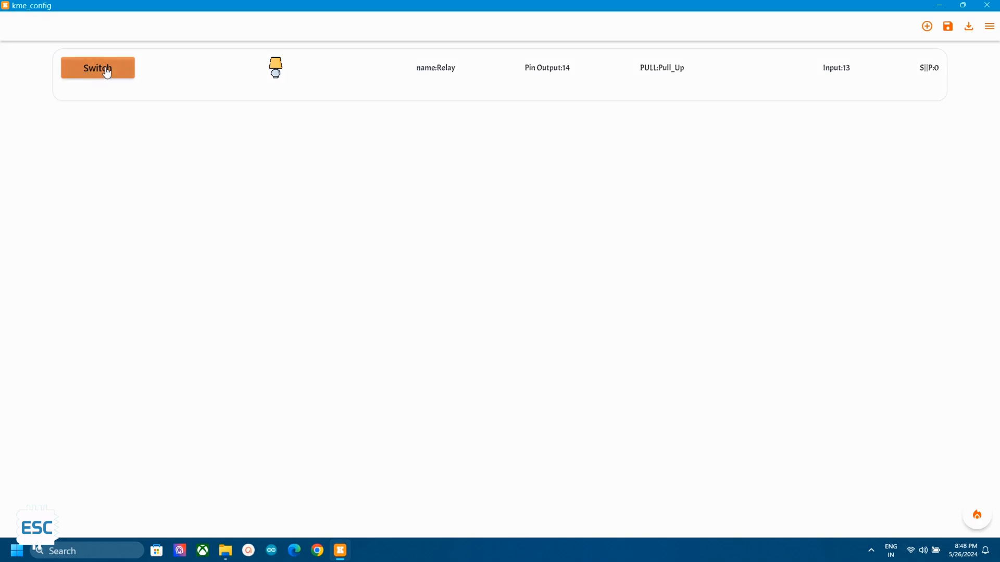
{"action": "left_click", "coordinate": [98, 68]}
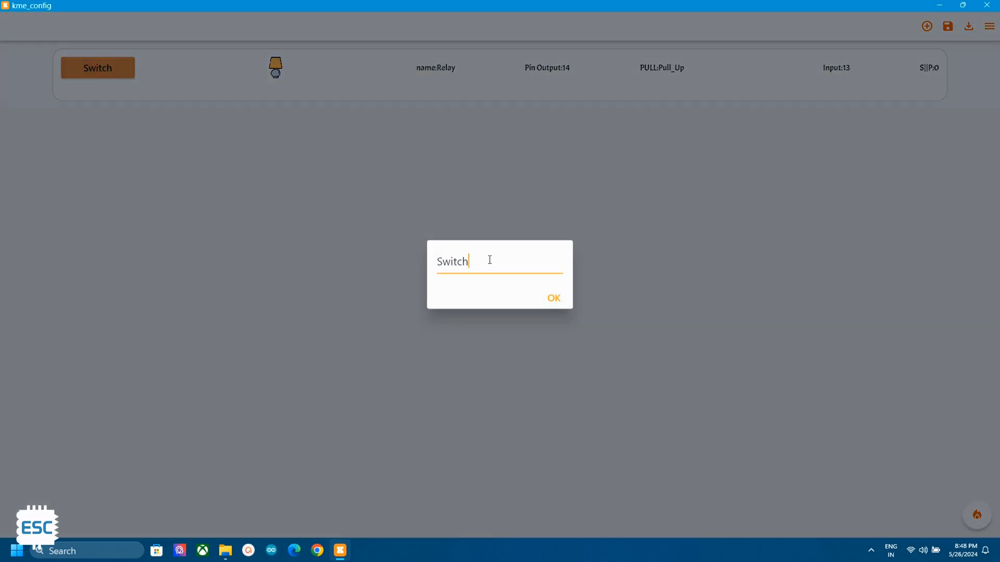
{"action": "type", "text": "1"}
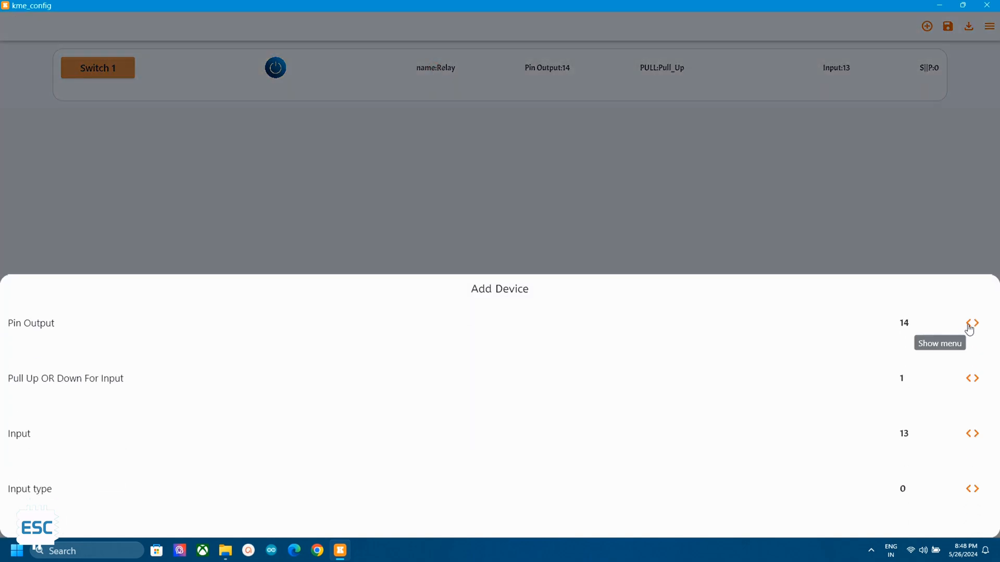
{"action": "left_click", "coordinate": [973, 323]}
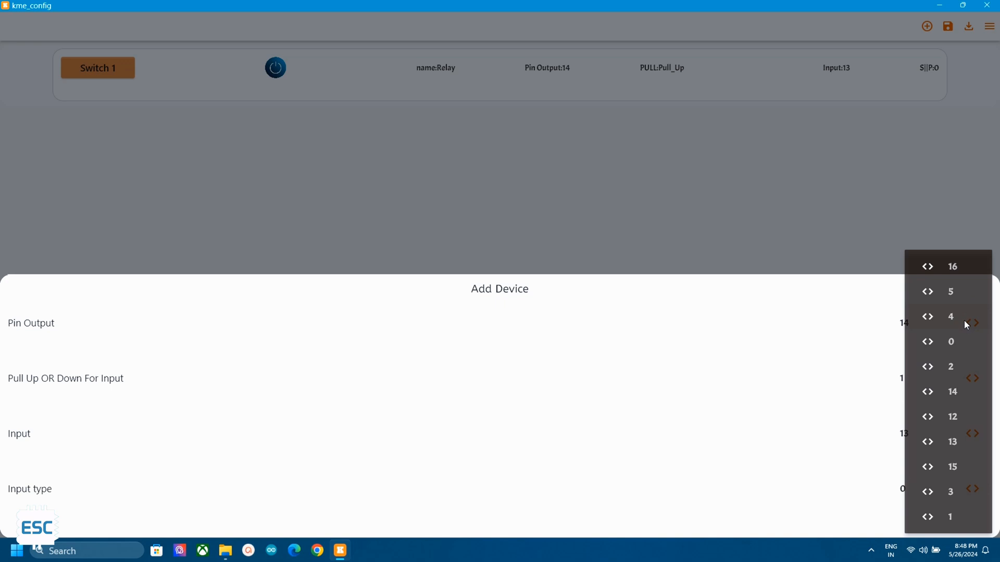
{"action": "mouse_move", "coordinate": [954, 393]}
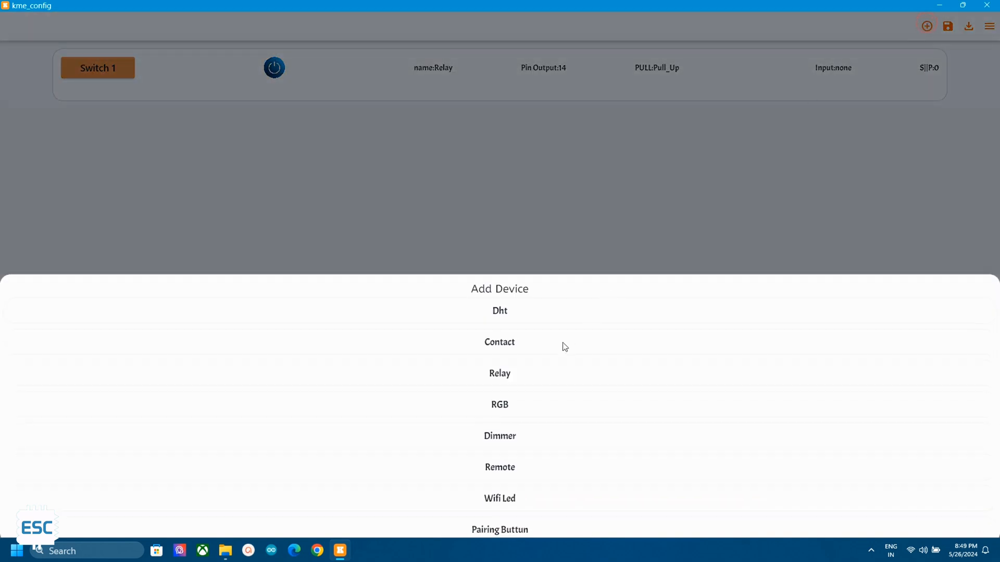
- Add a second Relay named Switch 2 on output pin 15 with no input
{"action": "left_click", "coordinate": [499, 373]}
{"action": "type", "text": "Switch 2"}
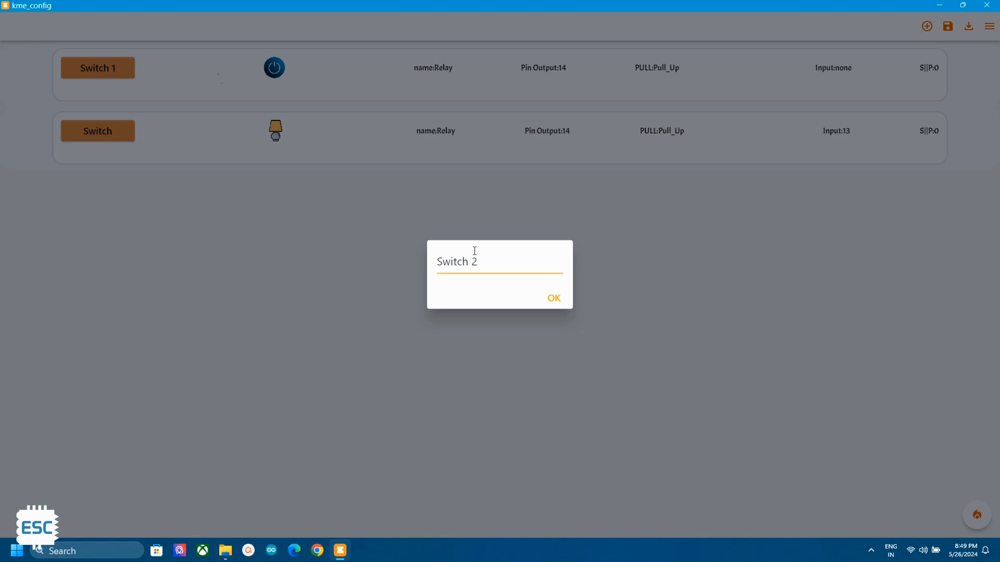
{"action": "left_click", "coordinate": [552, 298]}
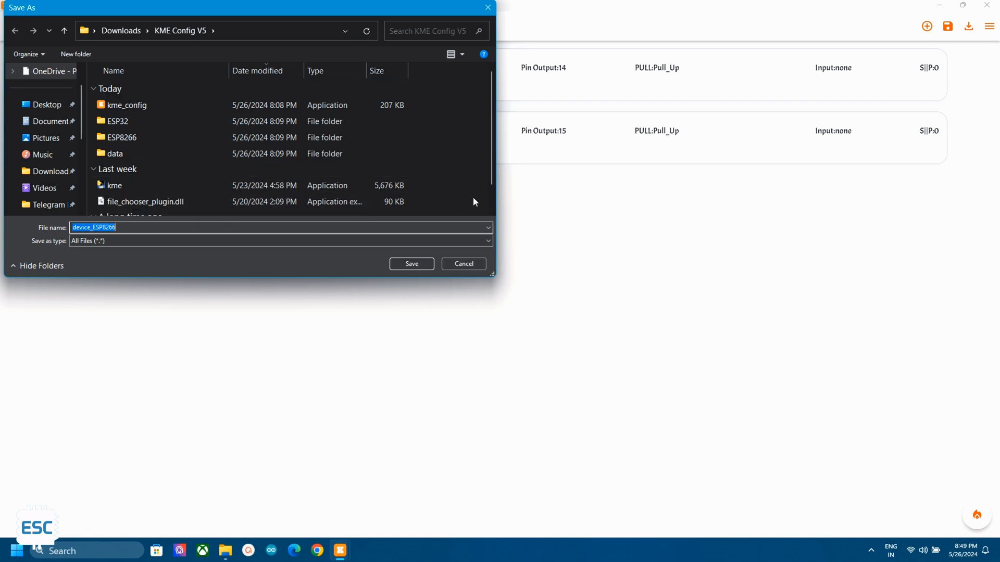
{"action": "mouse_move", "coordinate": [44, 137]}
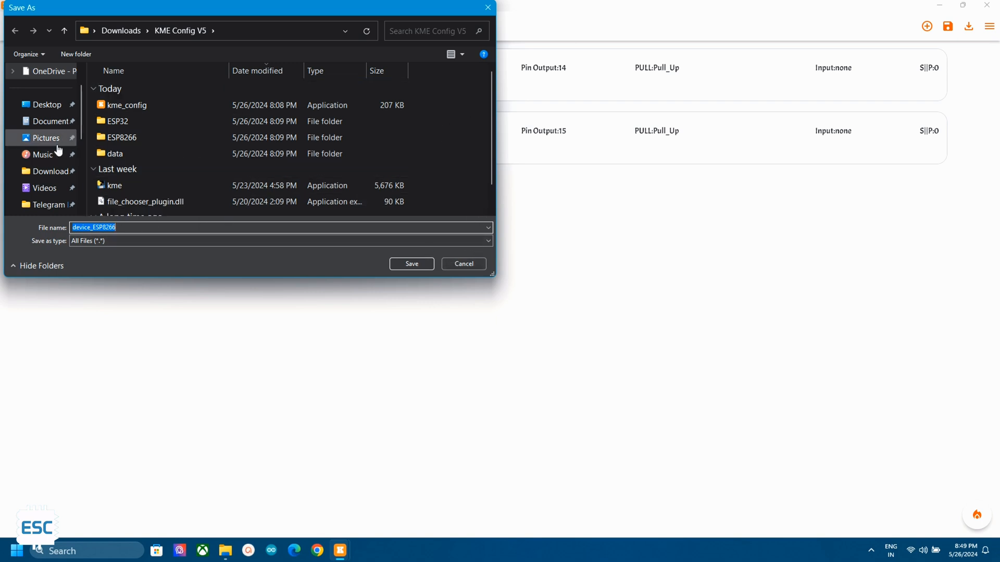
- Save the configuration as device_ESP8266 in the KME Config V5 folder
{"action": "left_click", "coordinate": [46, 104]}
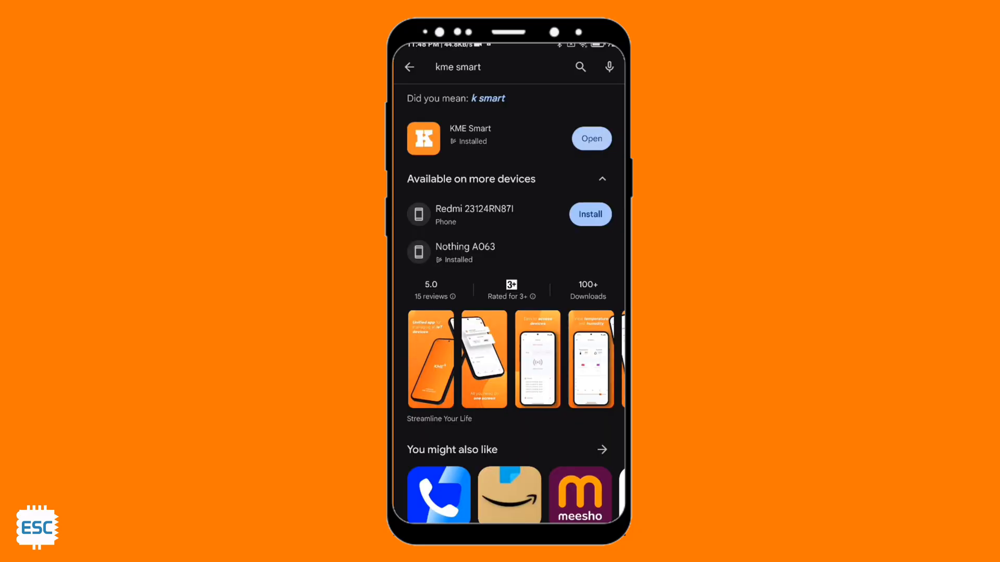
- Launch KME Smart and bring up the Add Room / Add Device menu
{"action": "left_click", "coordinate": [590, 139]}
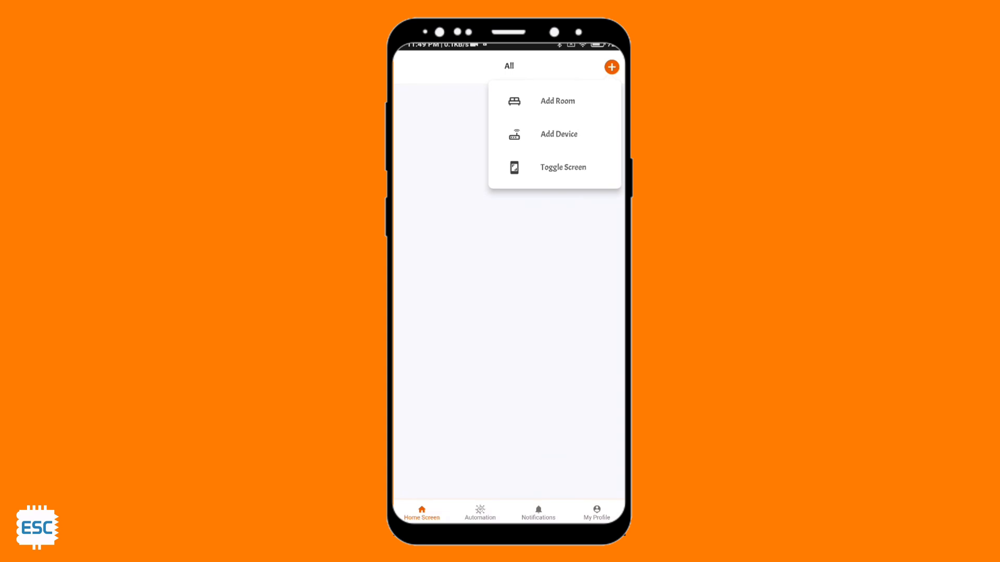
- Add a device over Wi-Fi 'edison science' and save the discovered board as 2socket
{"action": "left_click", "coordinate": [558, 134]}
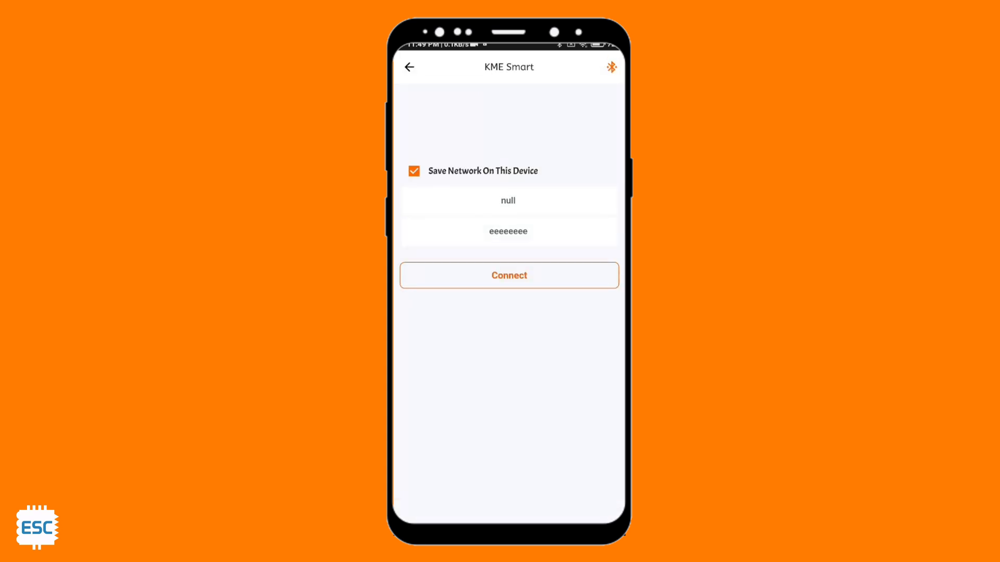
{"action": "type", "text": "edison science"}
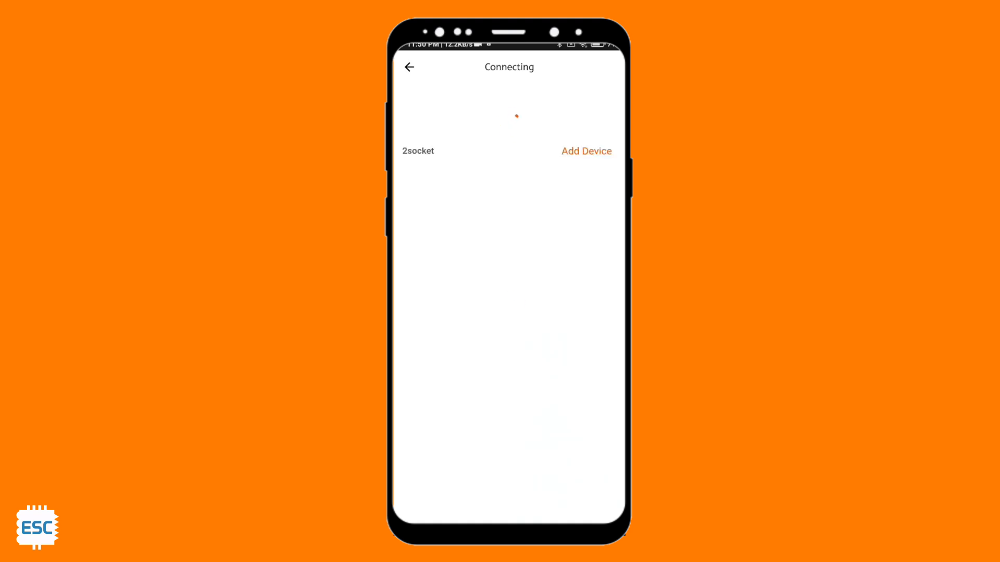
{"action": "left_click", "coordinate": [584, 151]}
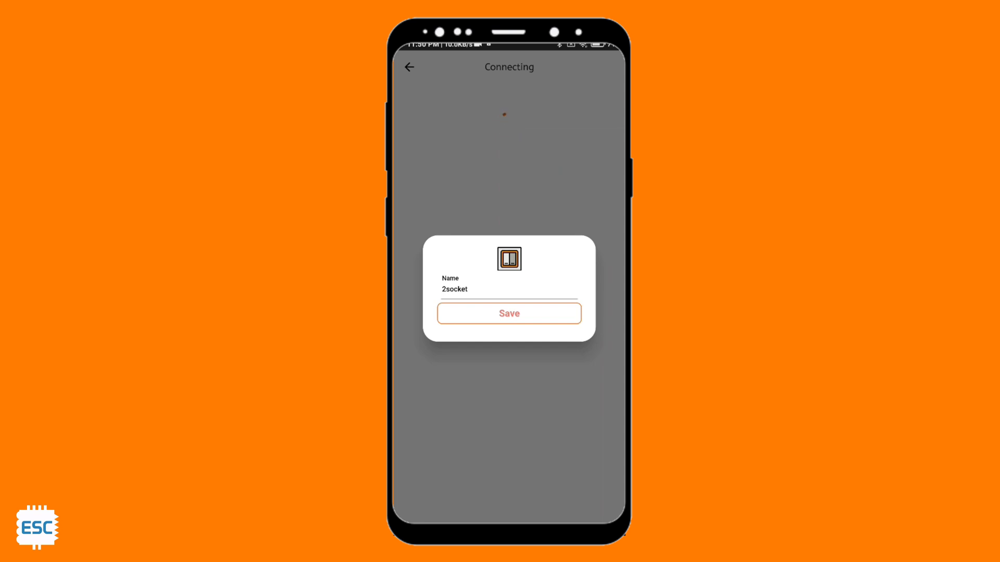
{"action": "left_click", "coordinate": [508, 314]}
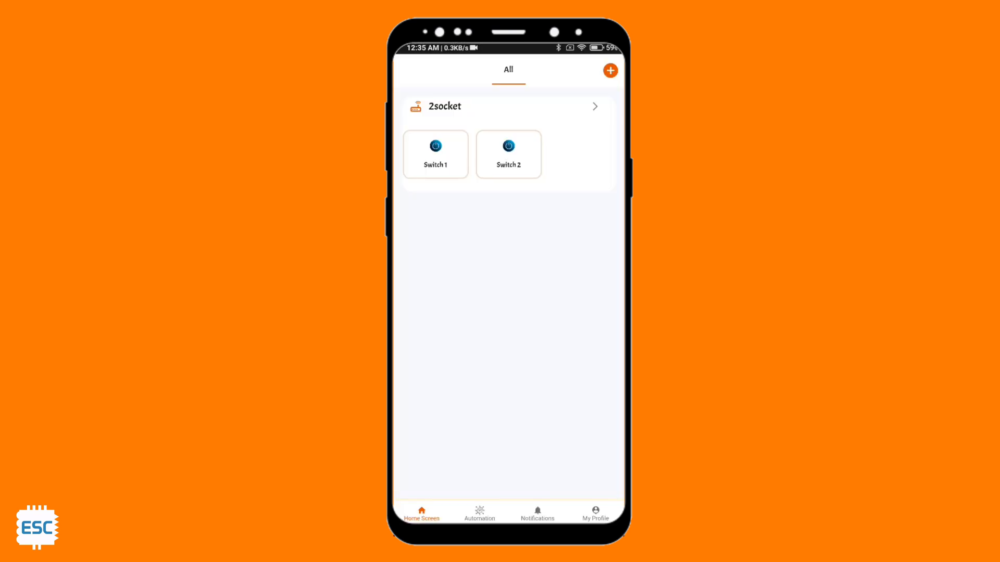
- Open the 2socket device and go to its Switch 2 control screen
{"action": "left_click", "coordinate": [444, 106]}
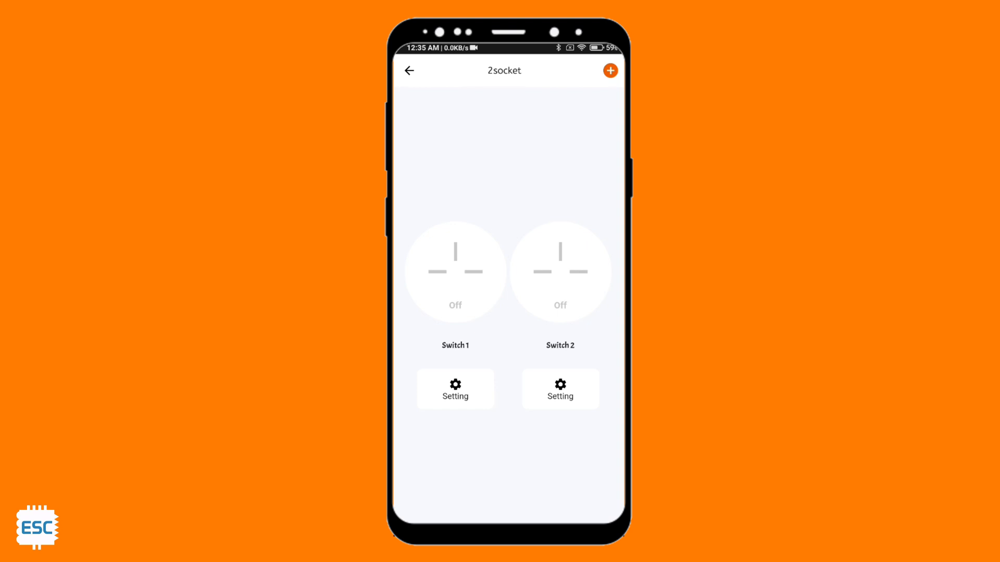
{"action": "left_click", "coordinate": [455, 270]}
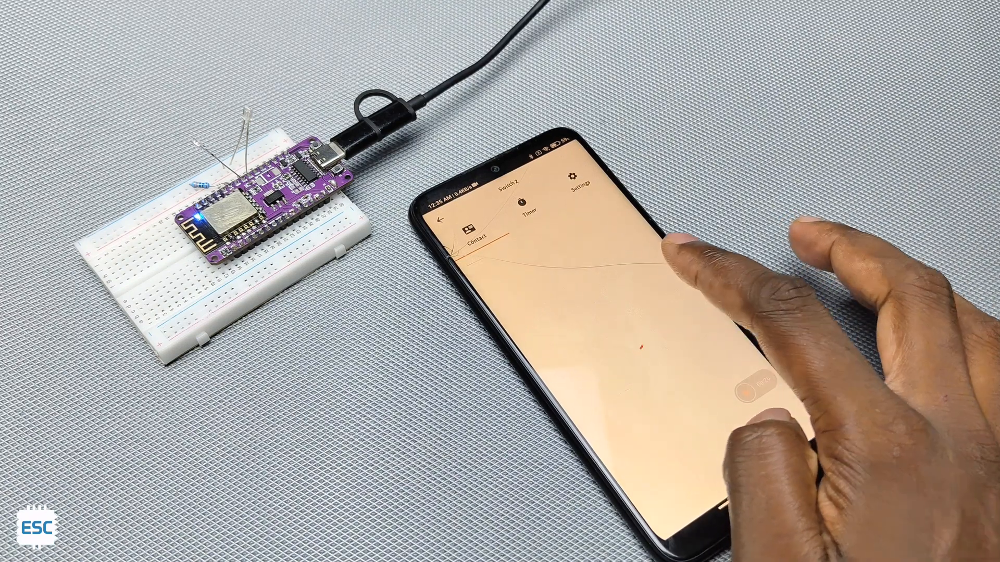
- Start a 00:00:05 countdown timer on Switch 2 with value ON
{"action": "left_click", "coordinate": [527, 208]}
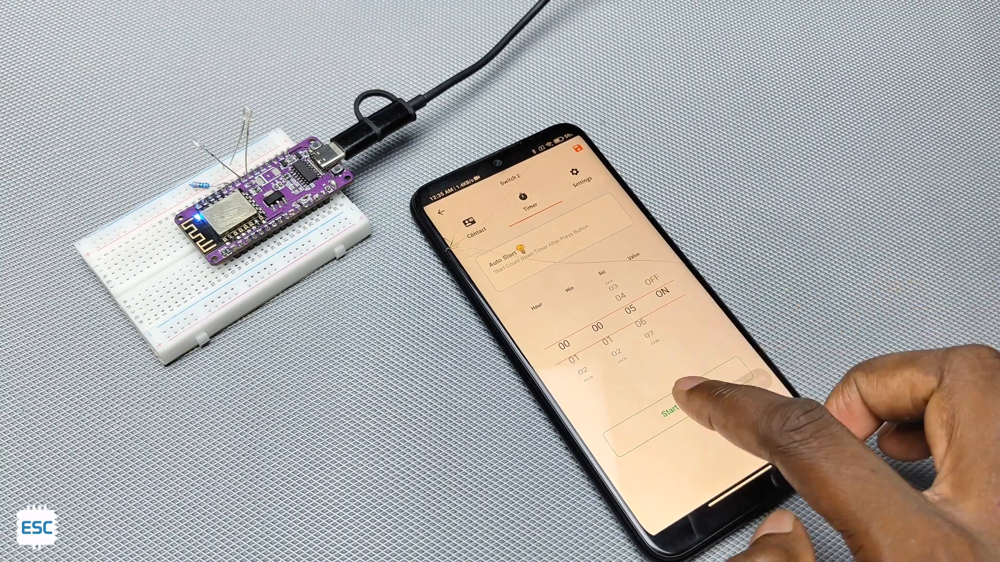
{"action": "left_click", "coordinate": [678, 408]}
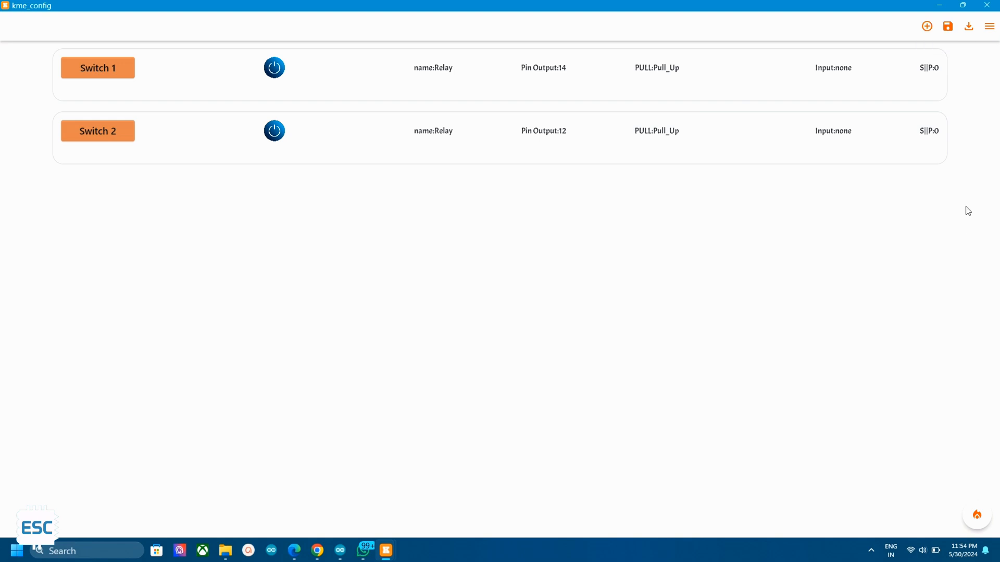
- Add a Dht device set to DHT11 on pin 5 beside the two relays
{"action": "left_click", "coordinate": [927, 27]}
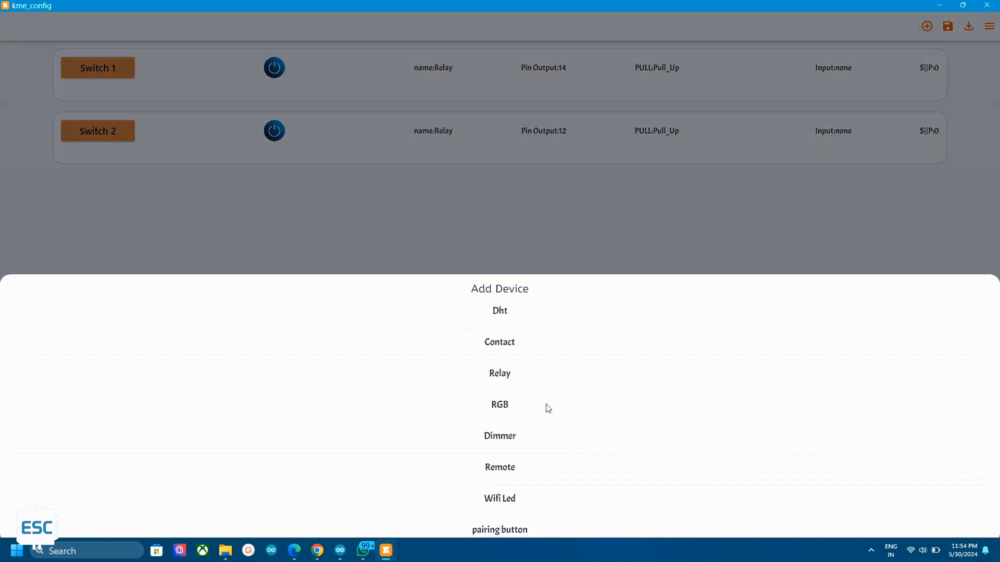
{"action": "left_click", "coordinate": [499, 310]}
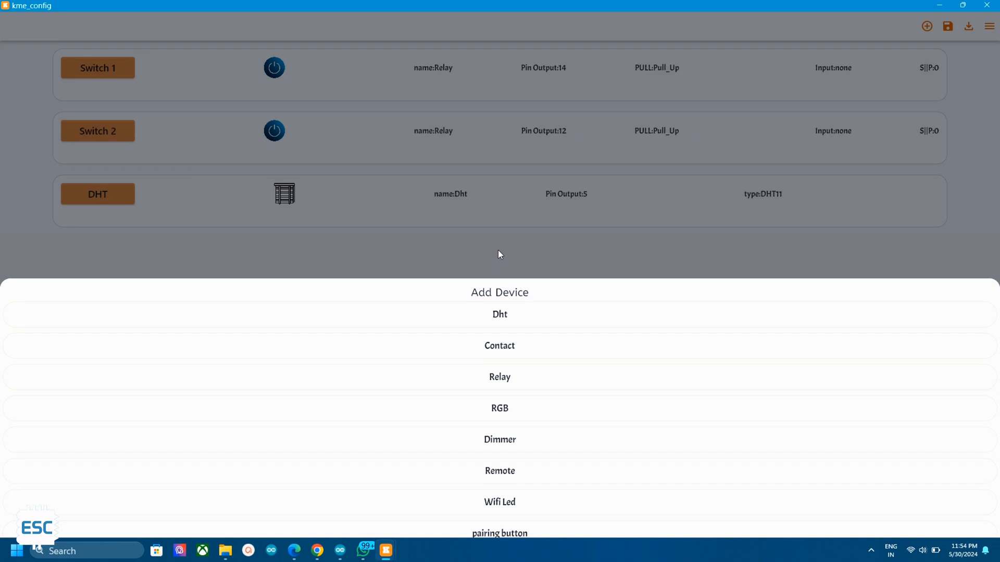
{"action": "left_click", "coordinate": [499, 313]}
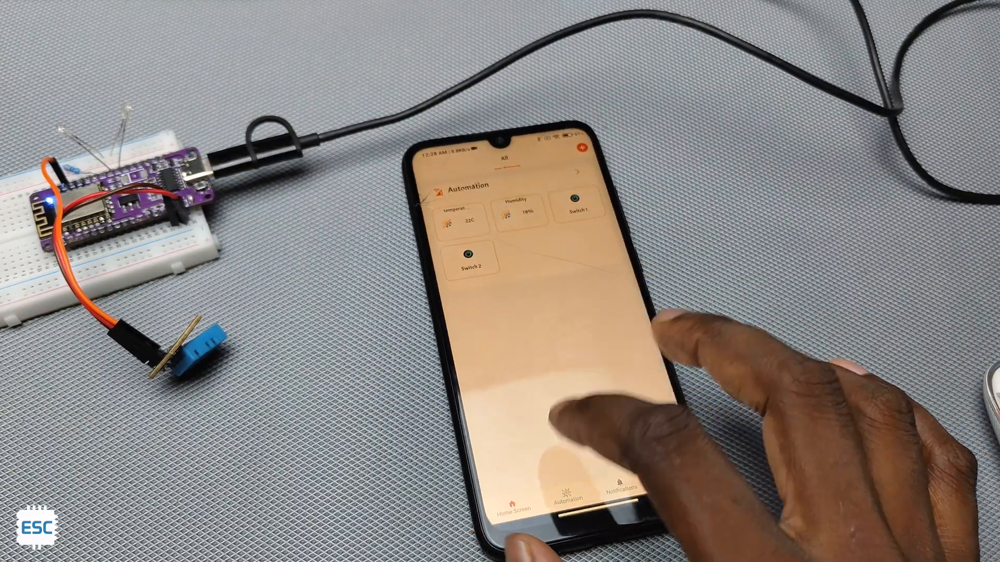
- Create a new scene with a sensor condition: temperature reading above 10C
{"action": "left_click", "coordinate": [584, 153]}
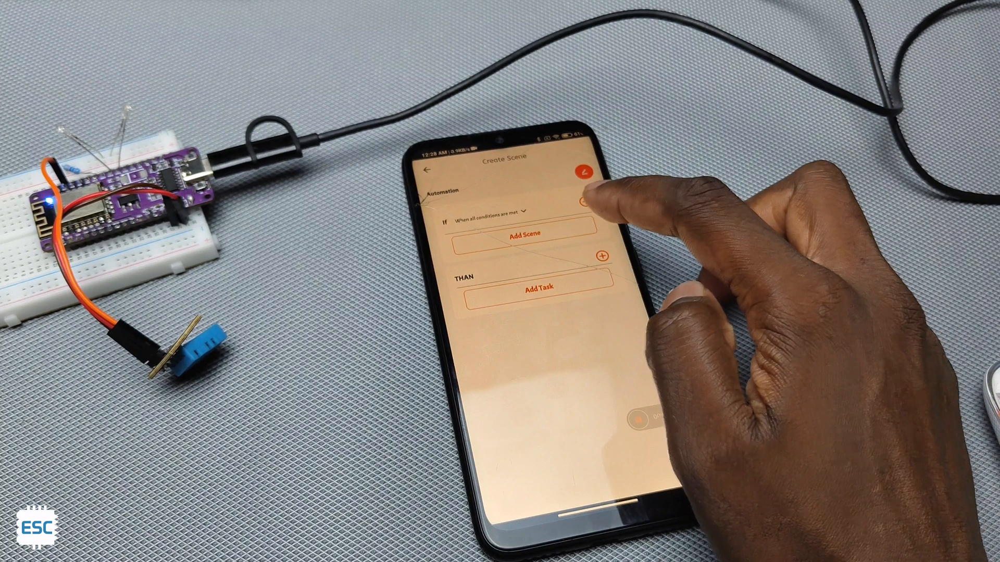
{"action": "left_click", "coordinate": [491, 213]}
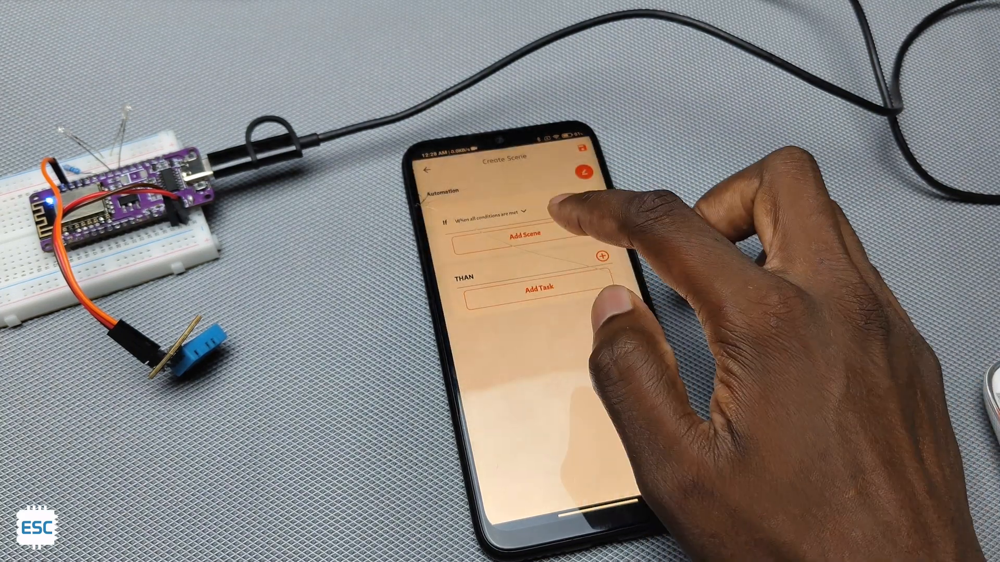
{"action": "left_click", "coordinate": [524, 234]}
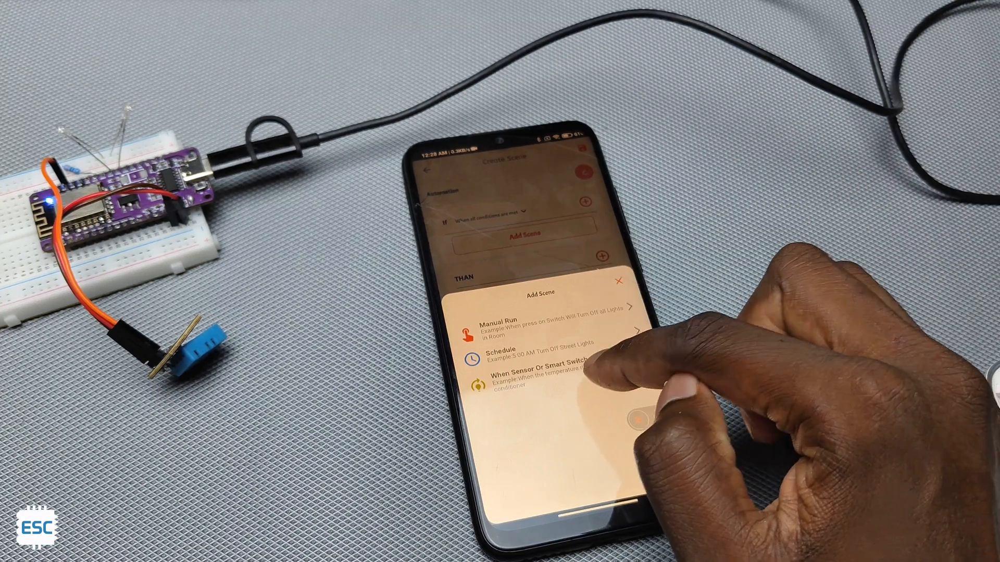
{"action": "left_click", "coordinate": [516, 376]}
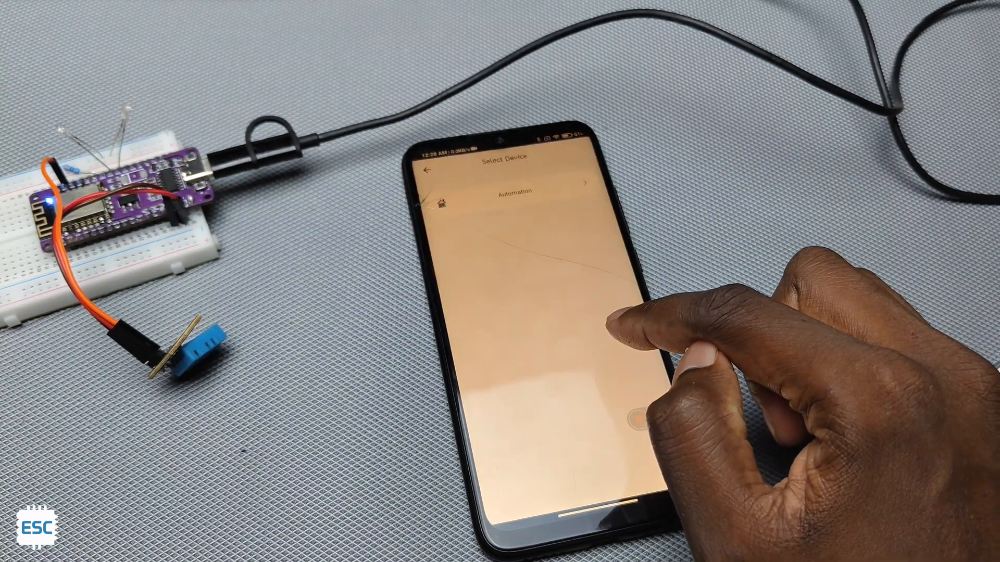
{"action": "left_click", "coordinate": [513, 192]}
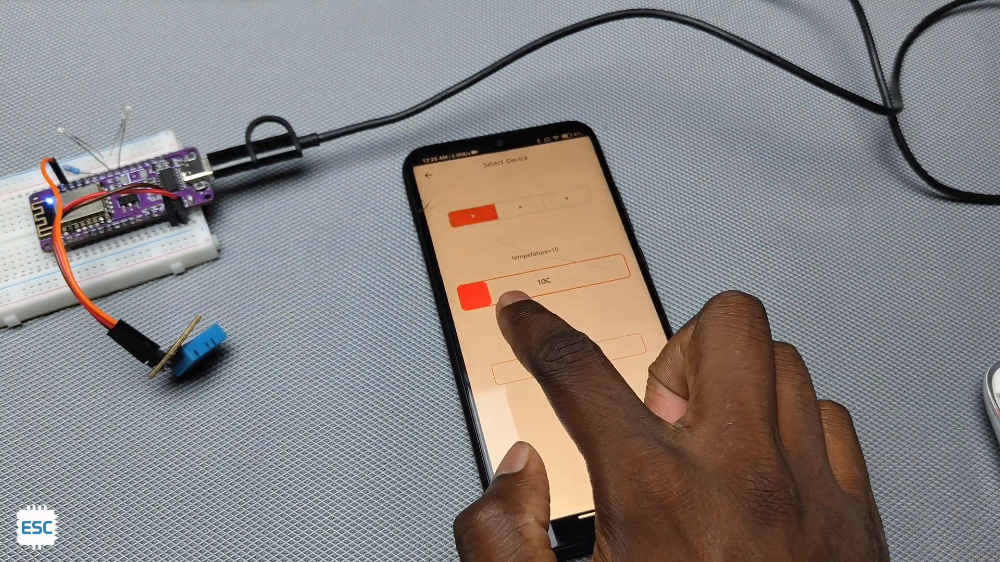
{"action": "left_click_drag", "start_coordinate": [475, 291], "coordinate": [555, 284]}
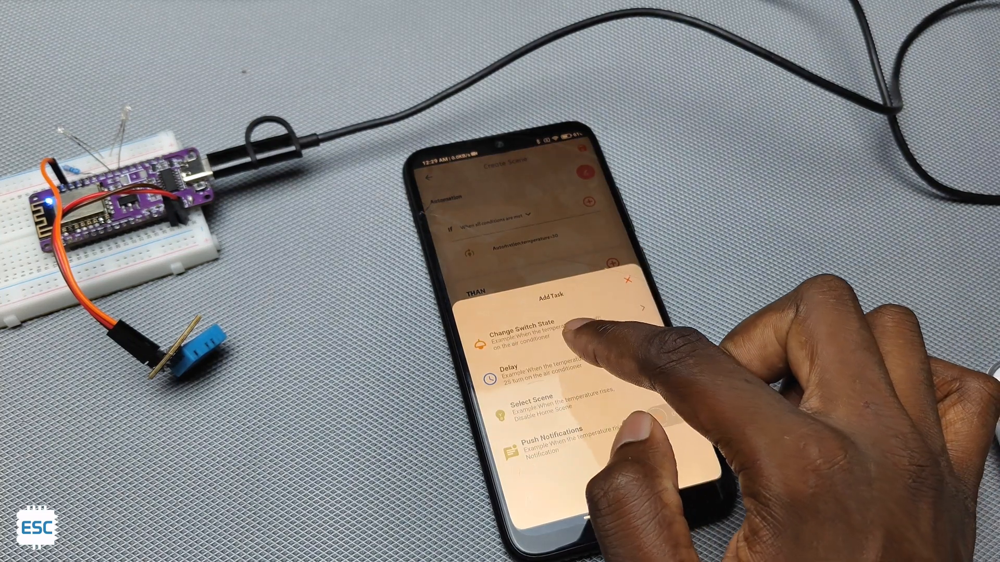
- Add a Change Switch State task to the scene and begin choosing its device
{"action": "left_click", "coordinate": [522, 331]}
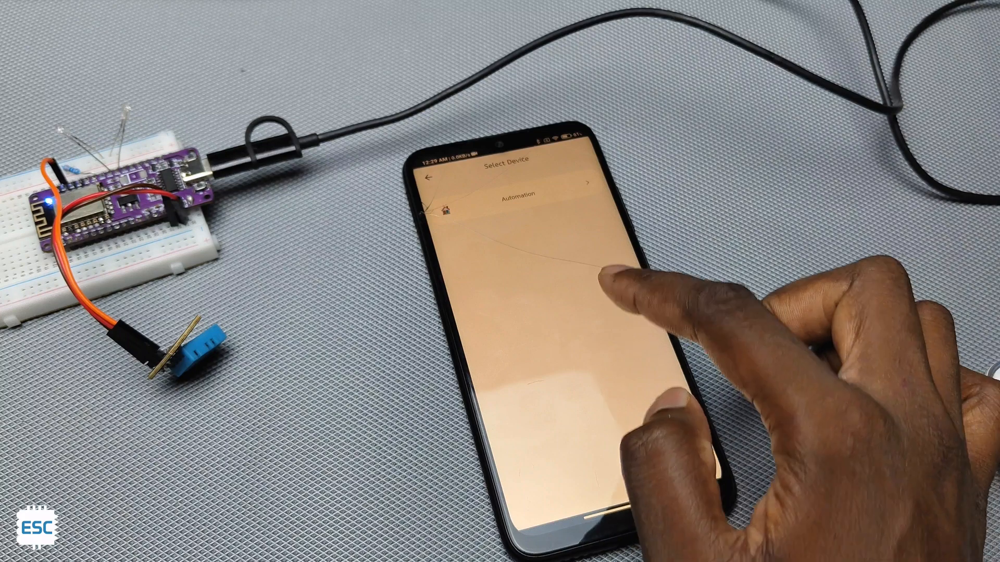